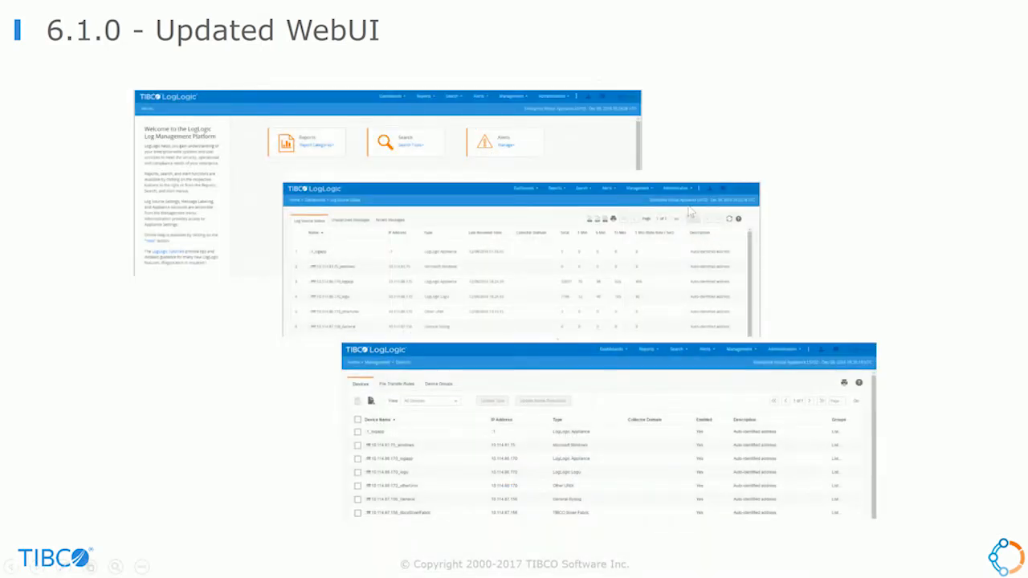
mouse_move(464, 100)
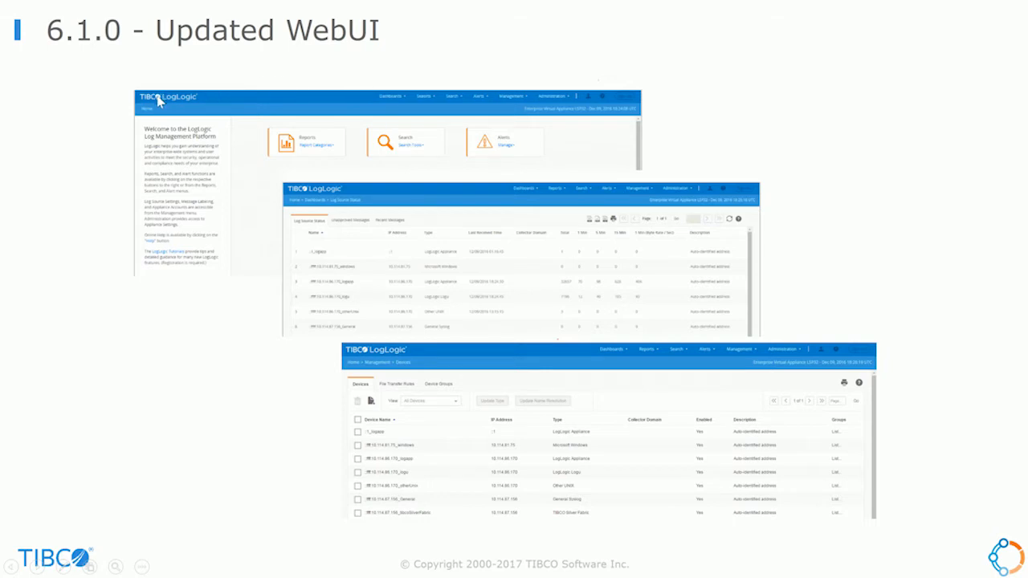
mouse_move(333, 88)
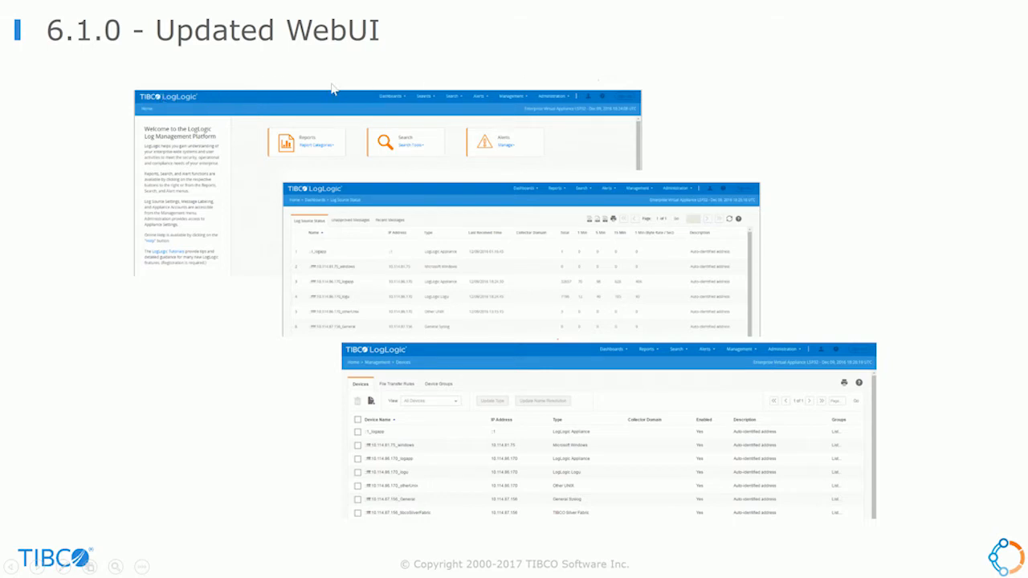
mouse_move(562, 141)
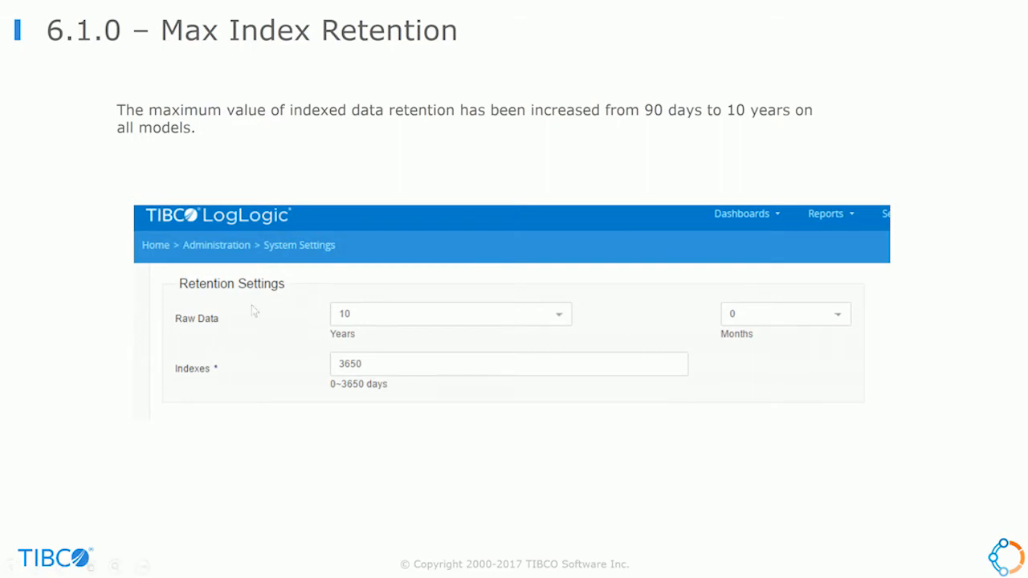
Advance the slideshow to the Max Index Retention slide showing up to 10 years retention
key(Right)
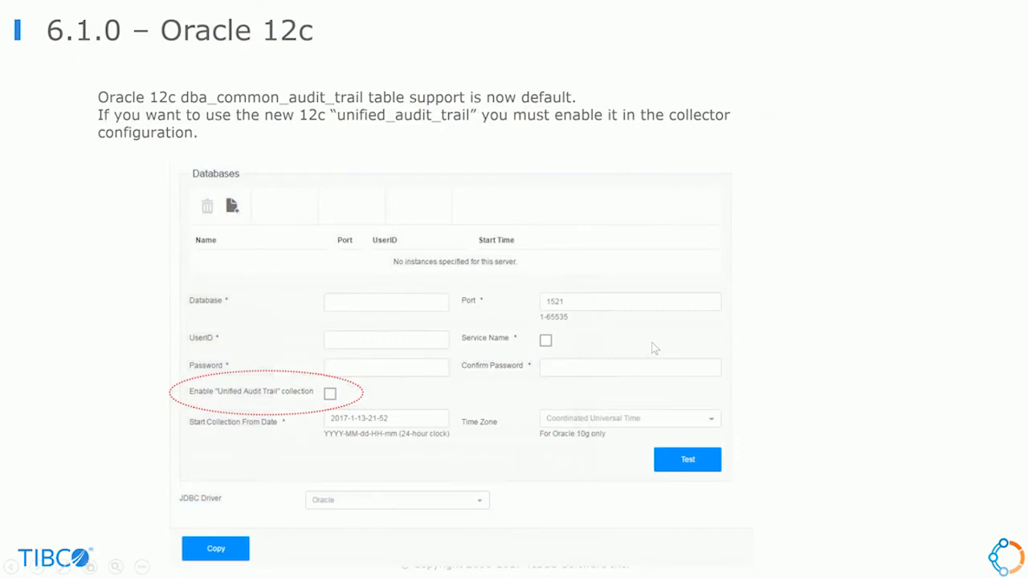
mouse_move(163, 204)
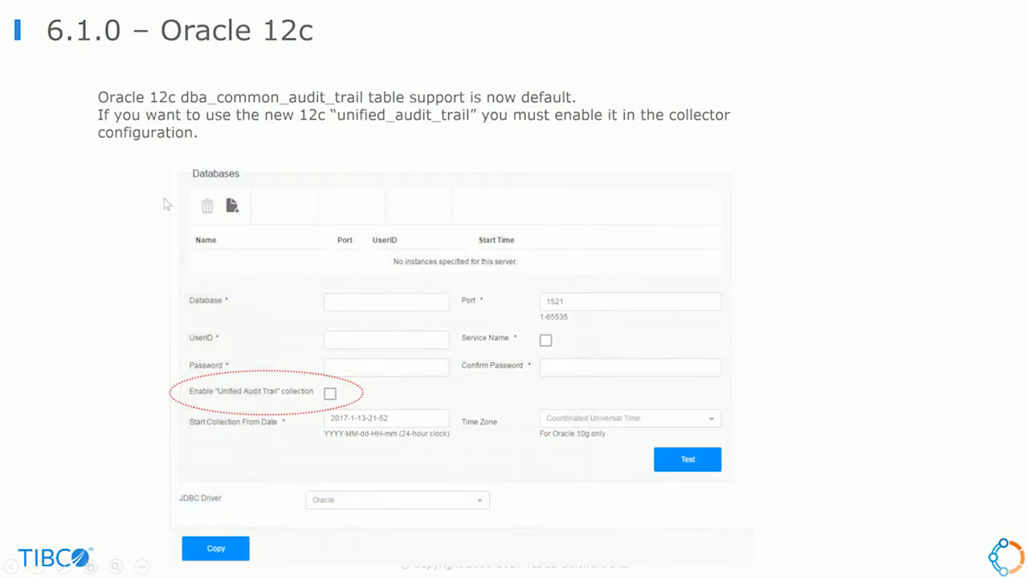
mouse_move(158, 202)
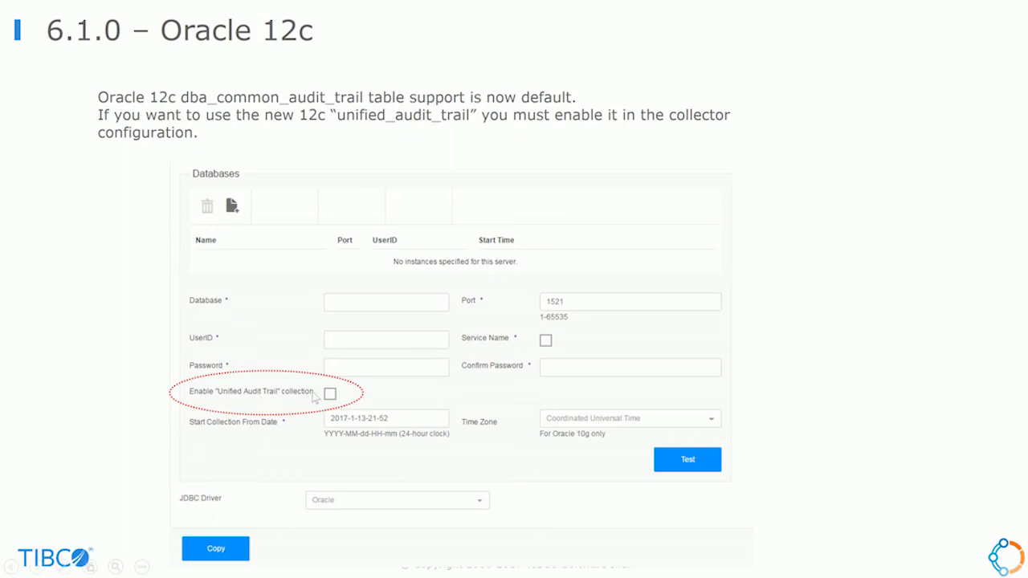
mouse_move(225, 402)
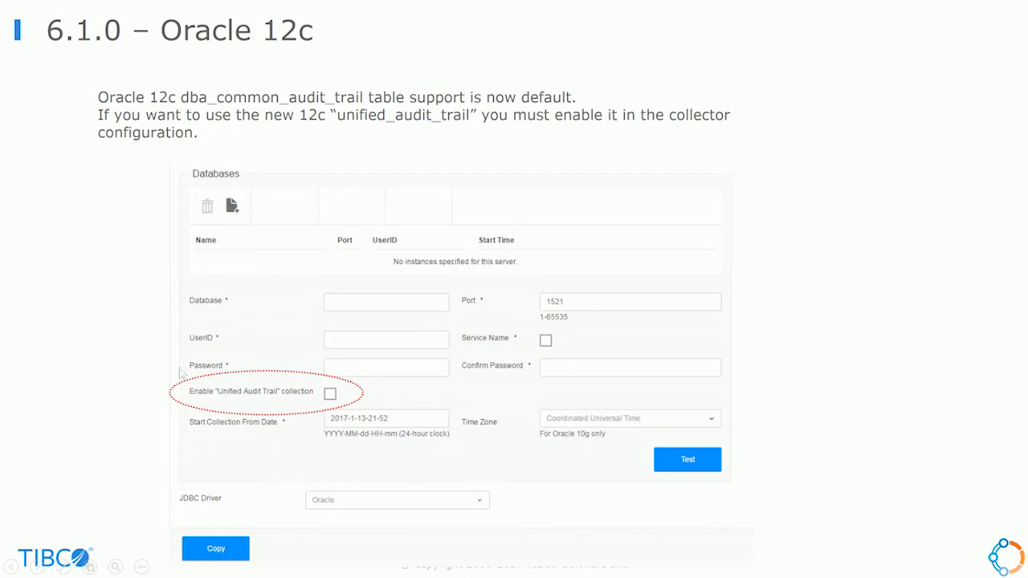
mouse_move(234, 400)
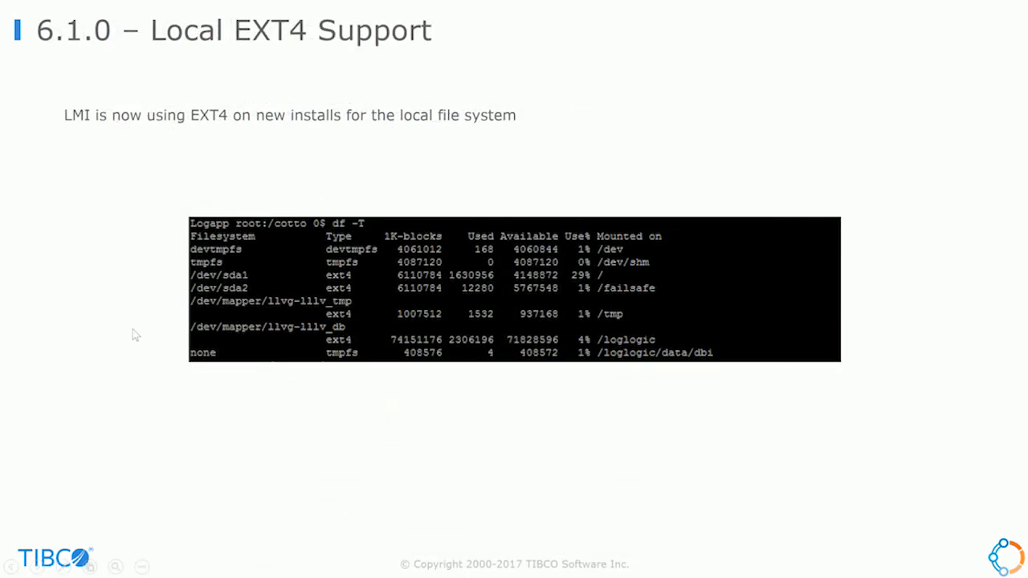
mouse_move(401, 200)
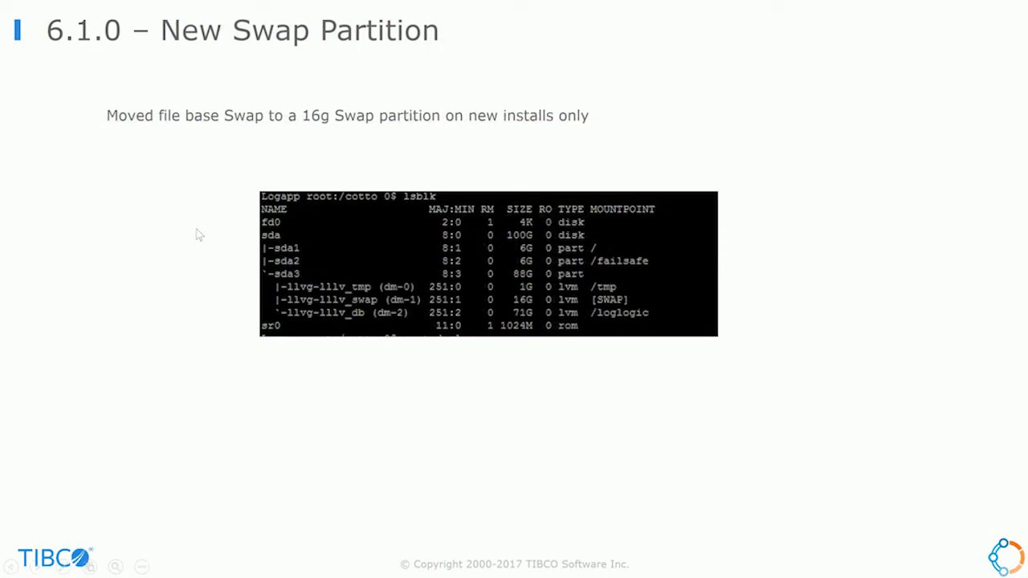
mouse_move(215, 225)
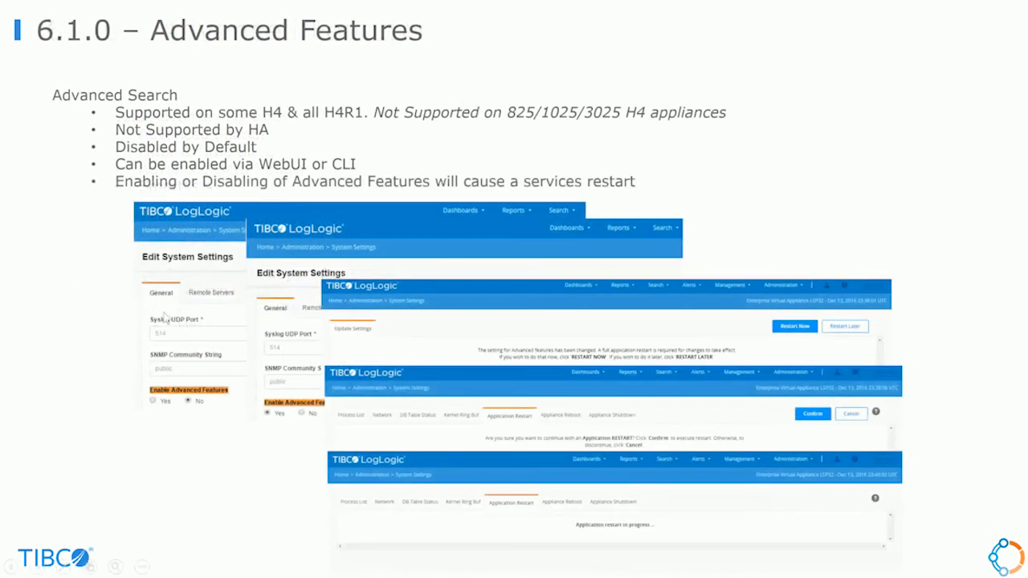
mouse_move(93, 249)
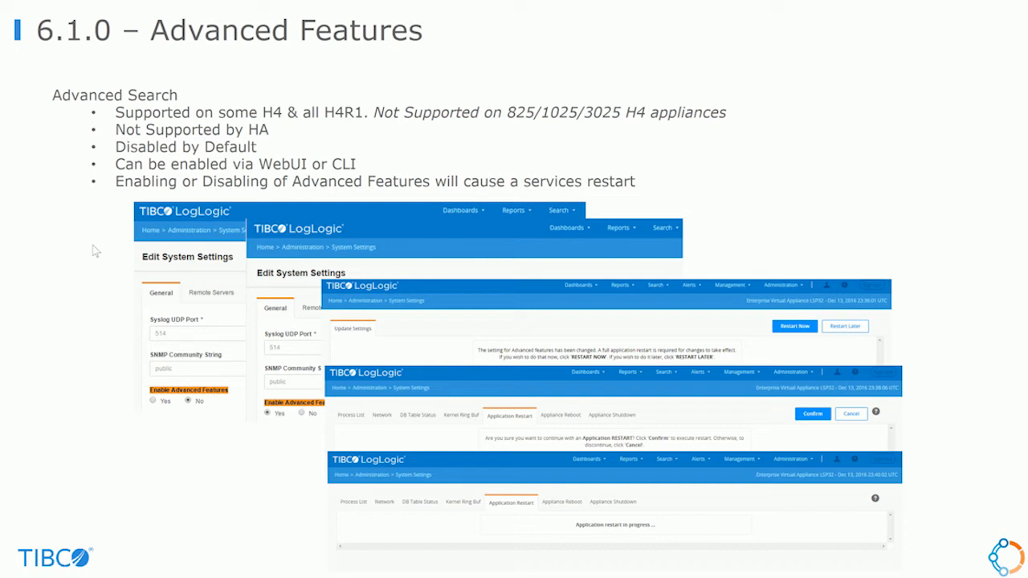
mouse_move(771, 248)
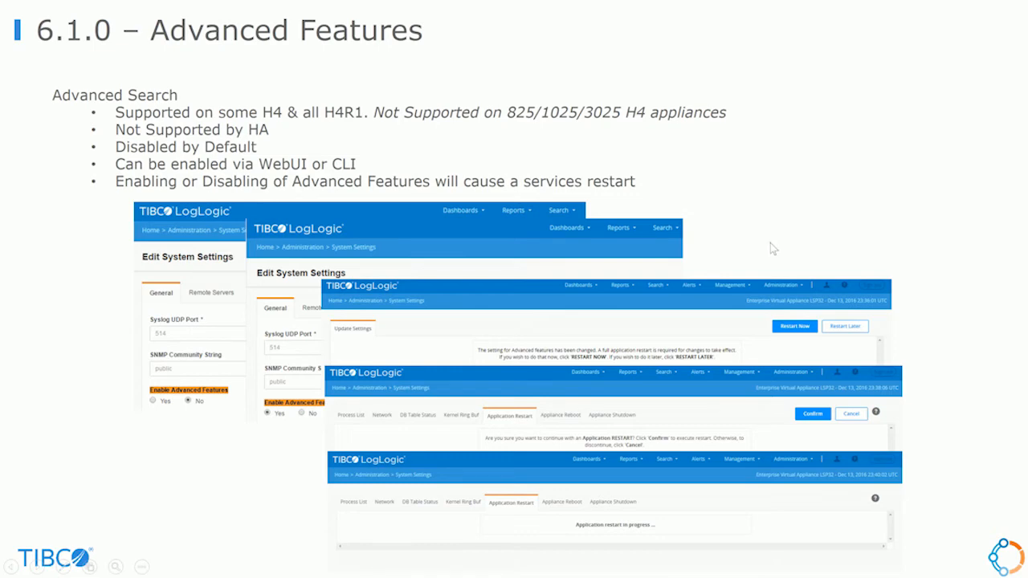
key(Right)
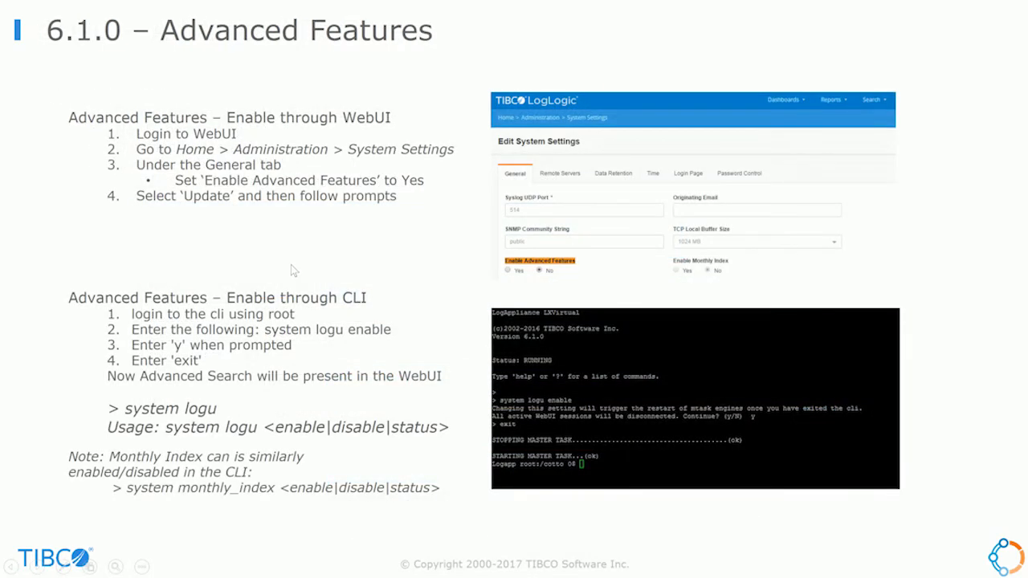
mouse_move(307, 222)
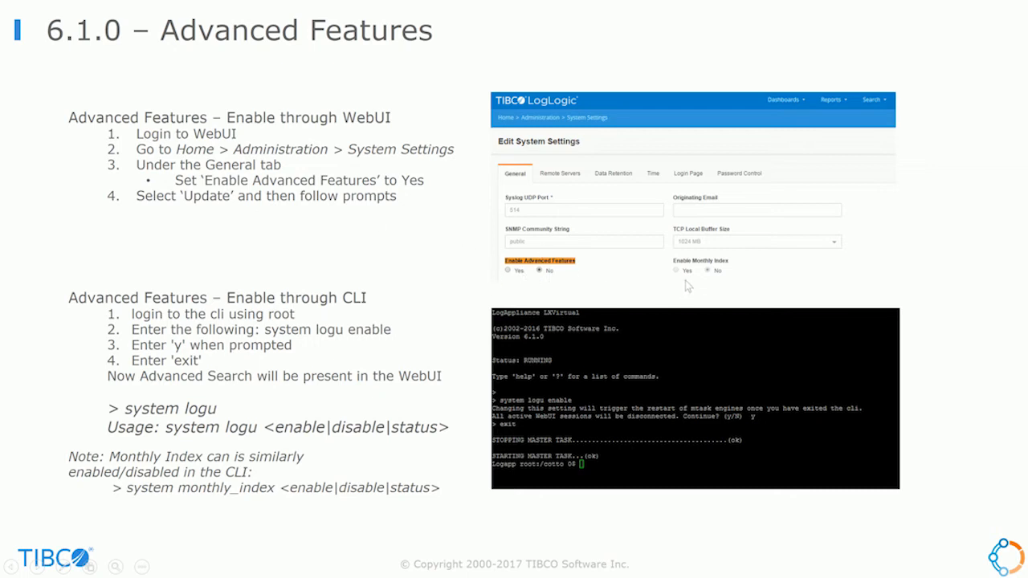
mouse_move(687, 275)
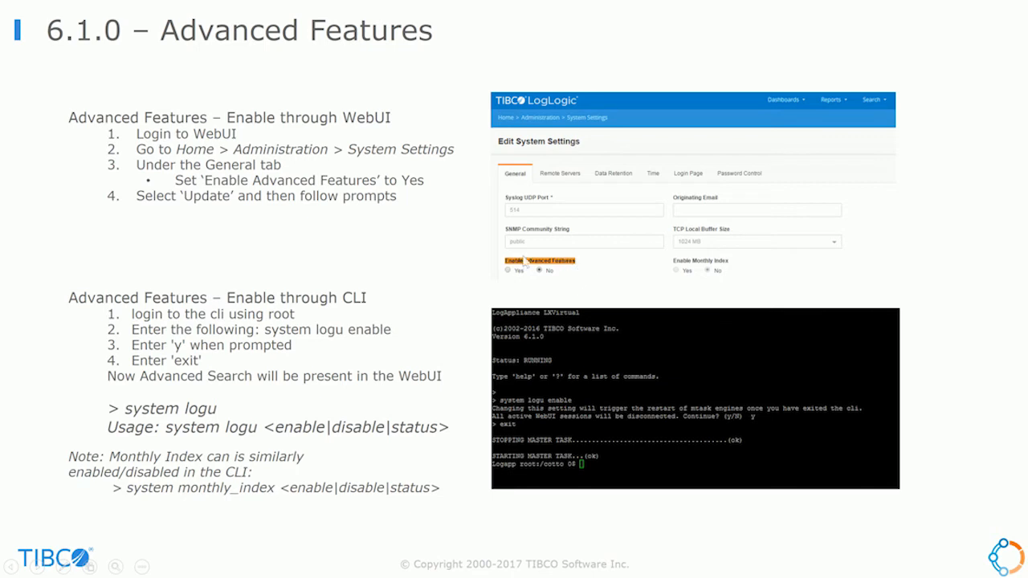
mouse_move(729, 276)
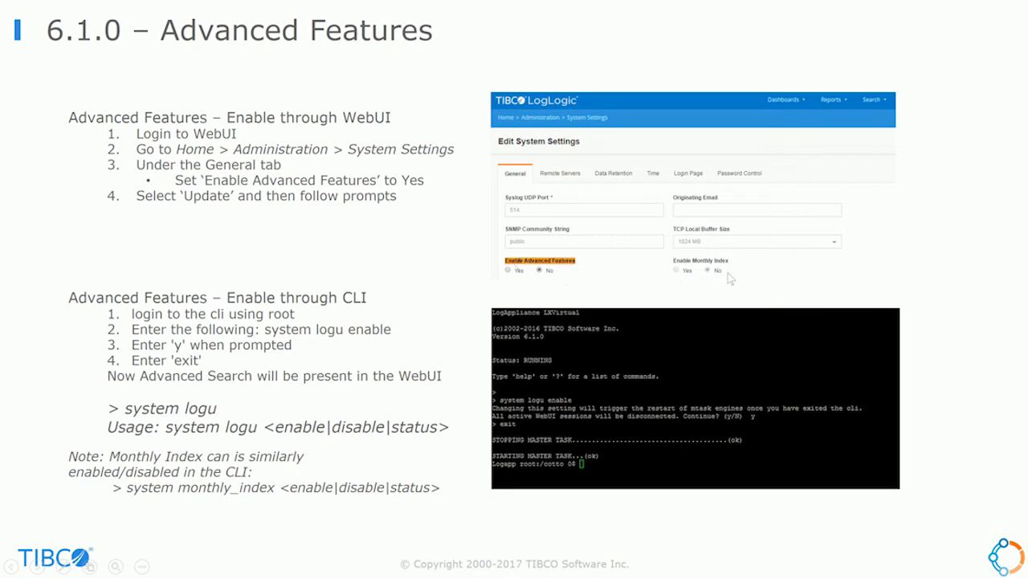
mouse_move(381, 292)
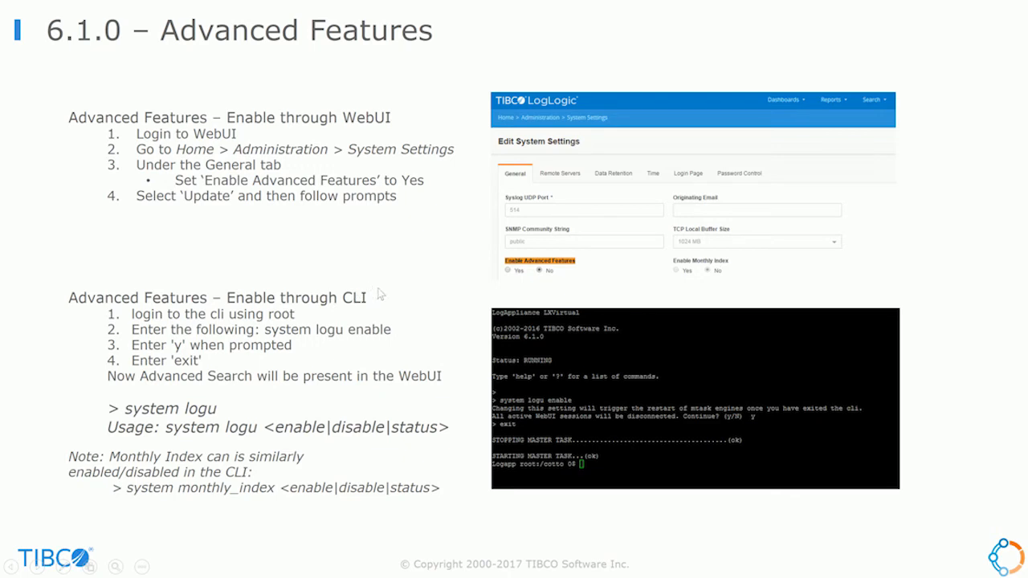
mouse_move(231, 410)
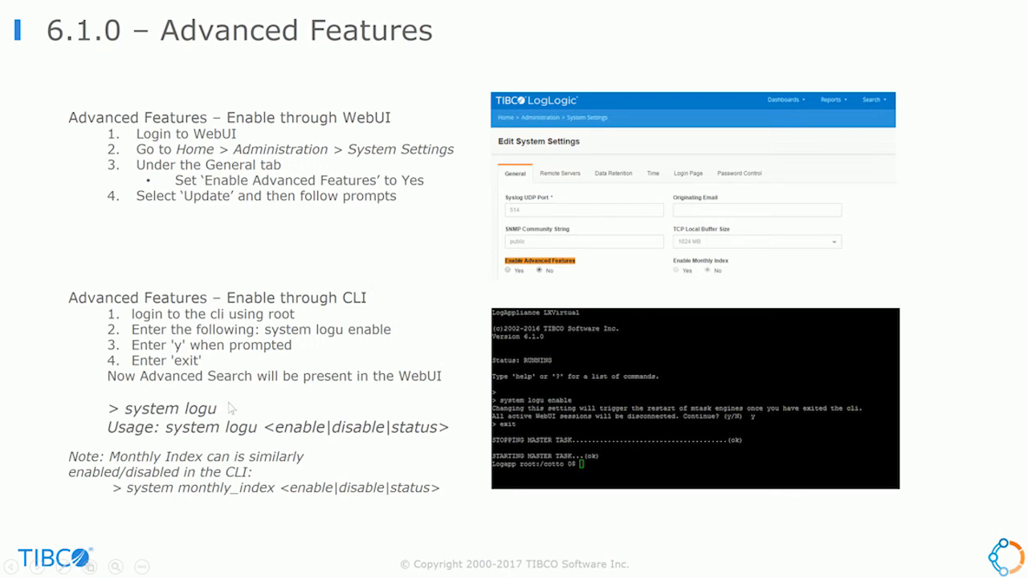
mouse_move(424, 402)
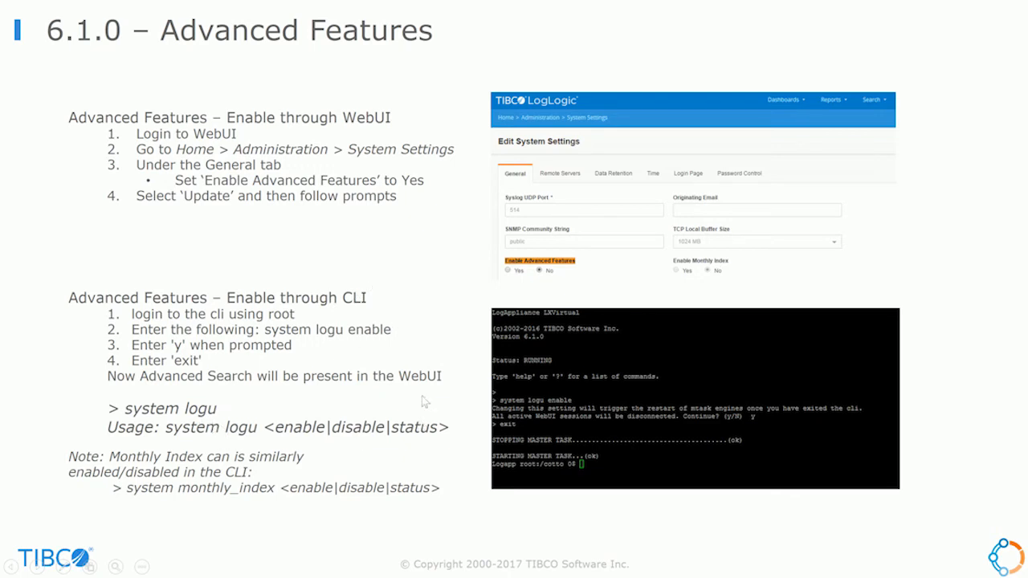
mouse_move(406, 421)
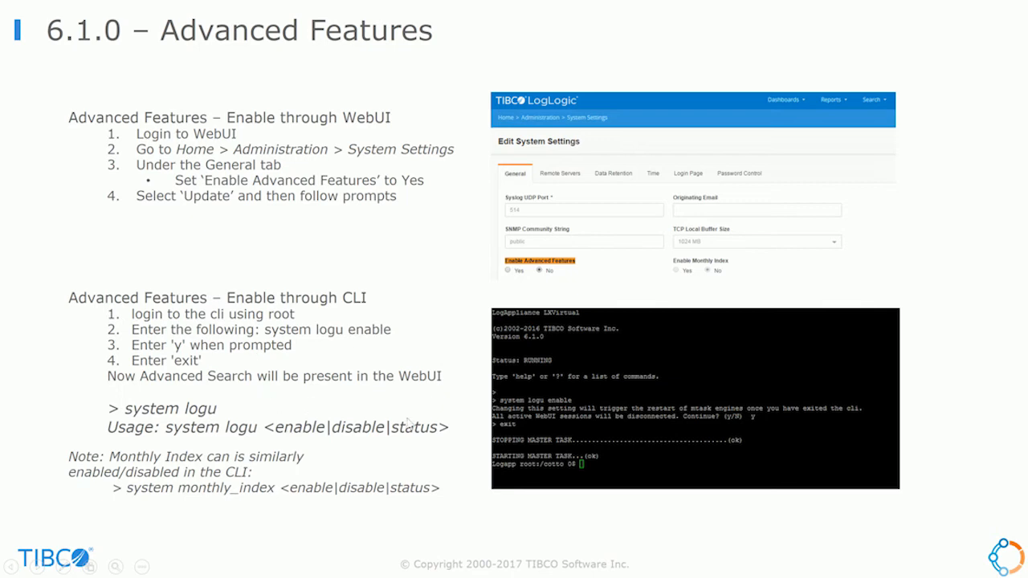
mouse_move(202, 511)
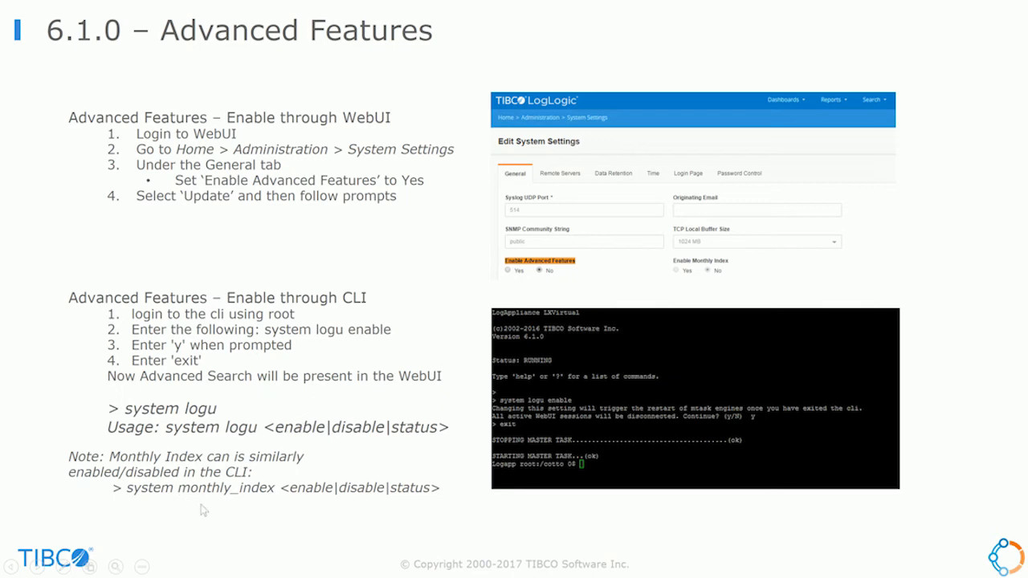
mouse_move(187, 499)
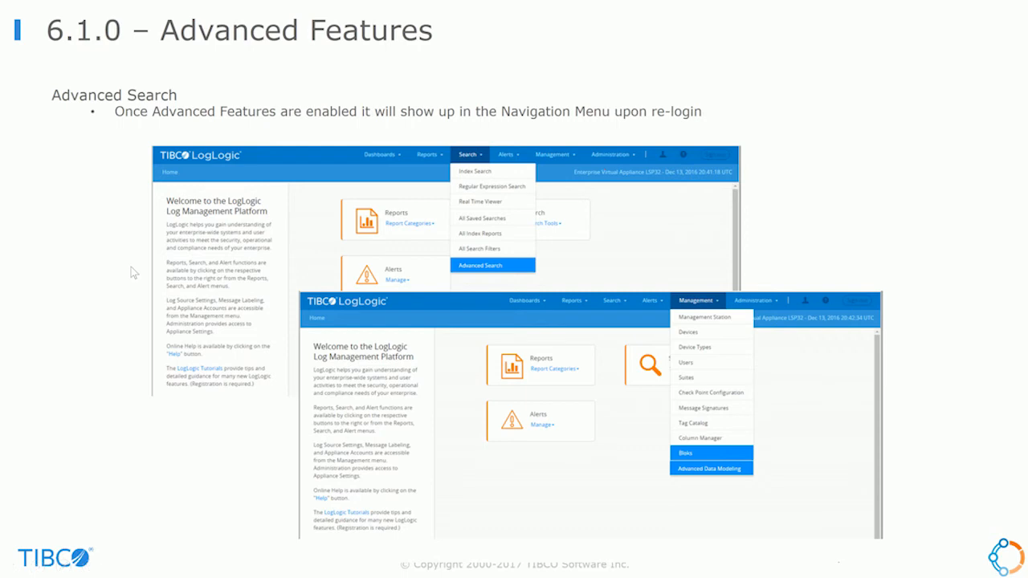
mouse_move(639, 430)
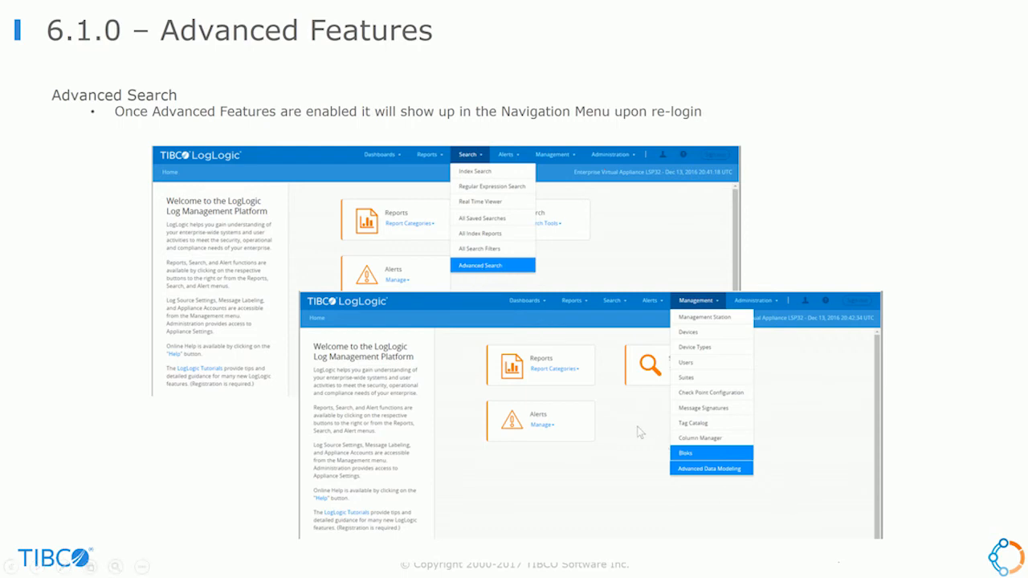
key(Right)
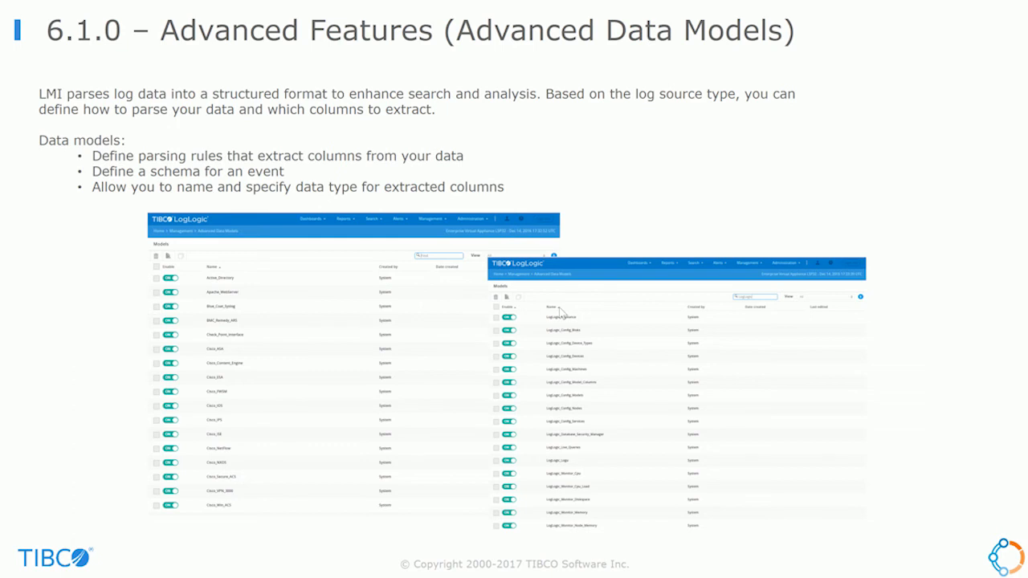